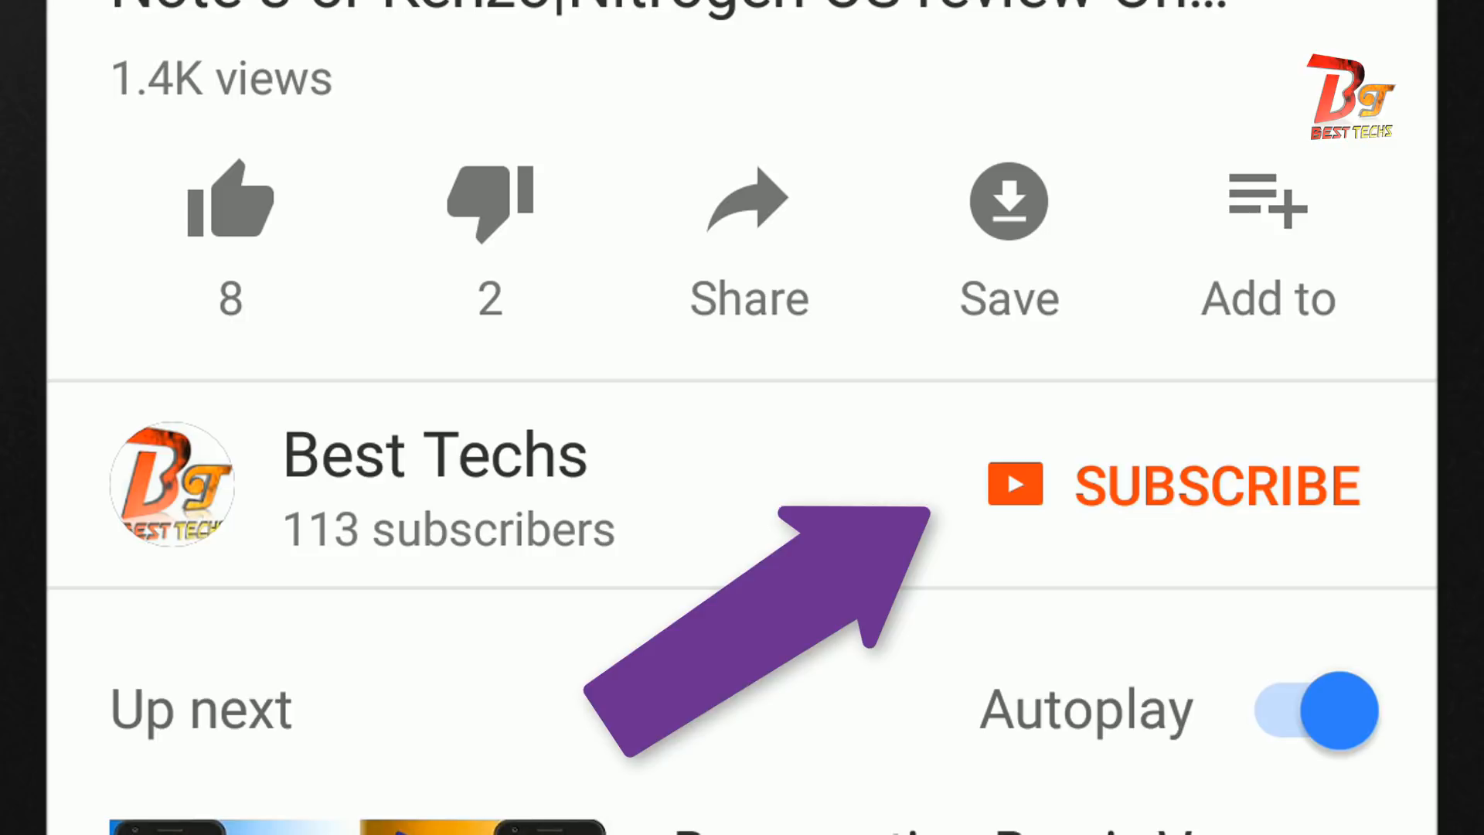
Subscribe to the Best Techs channel and turn on the notification bell
click(1174, 486)
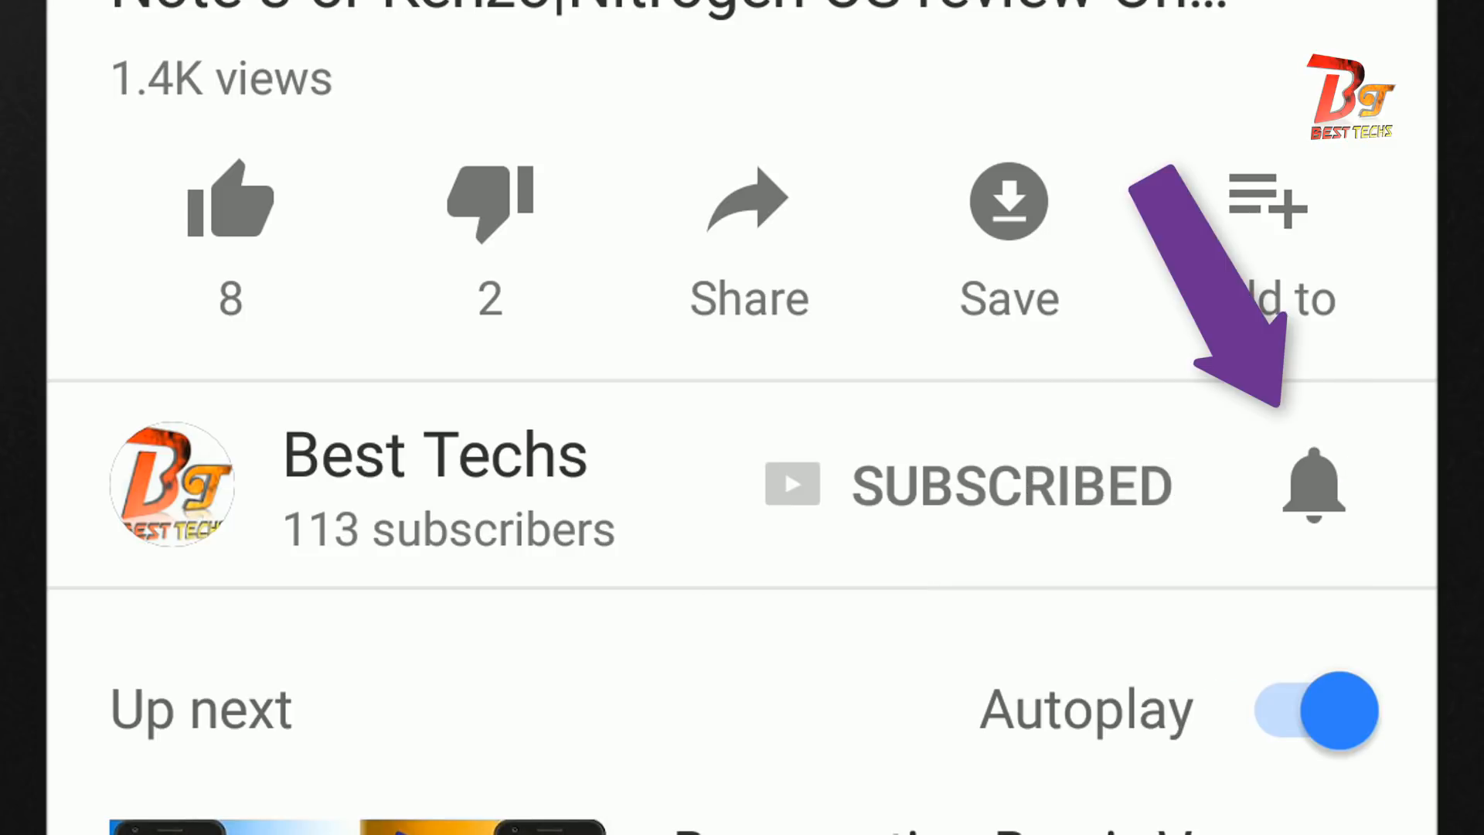
click(1313, 486)
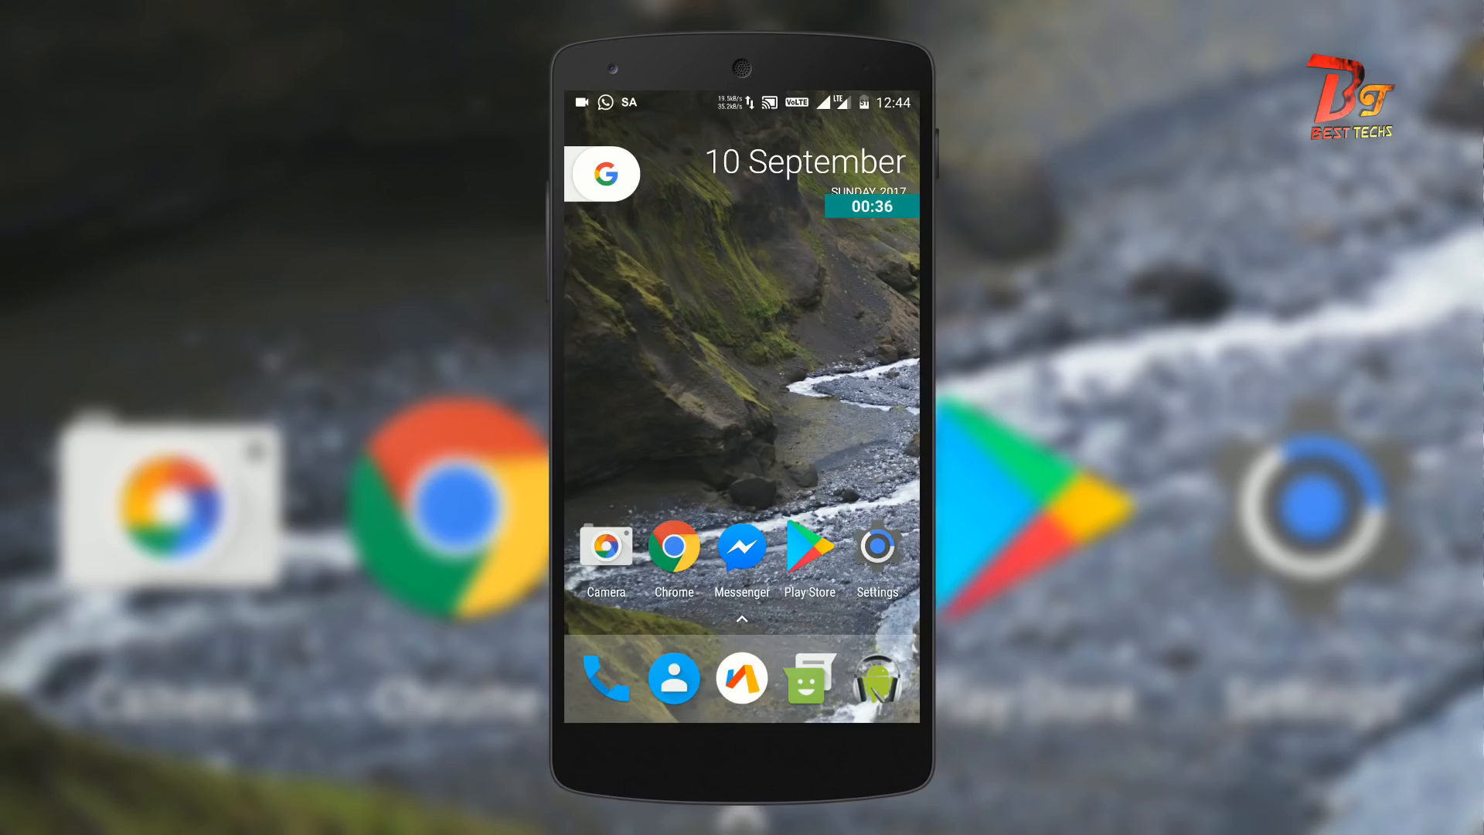
Open the XDA ported MIUI Camera thread and scroll to its Attached Files
click(674, 549)
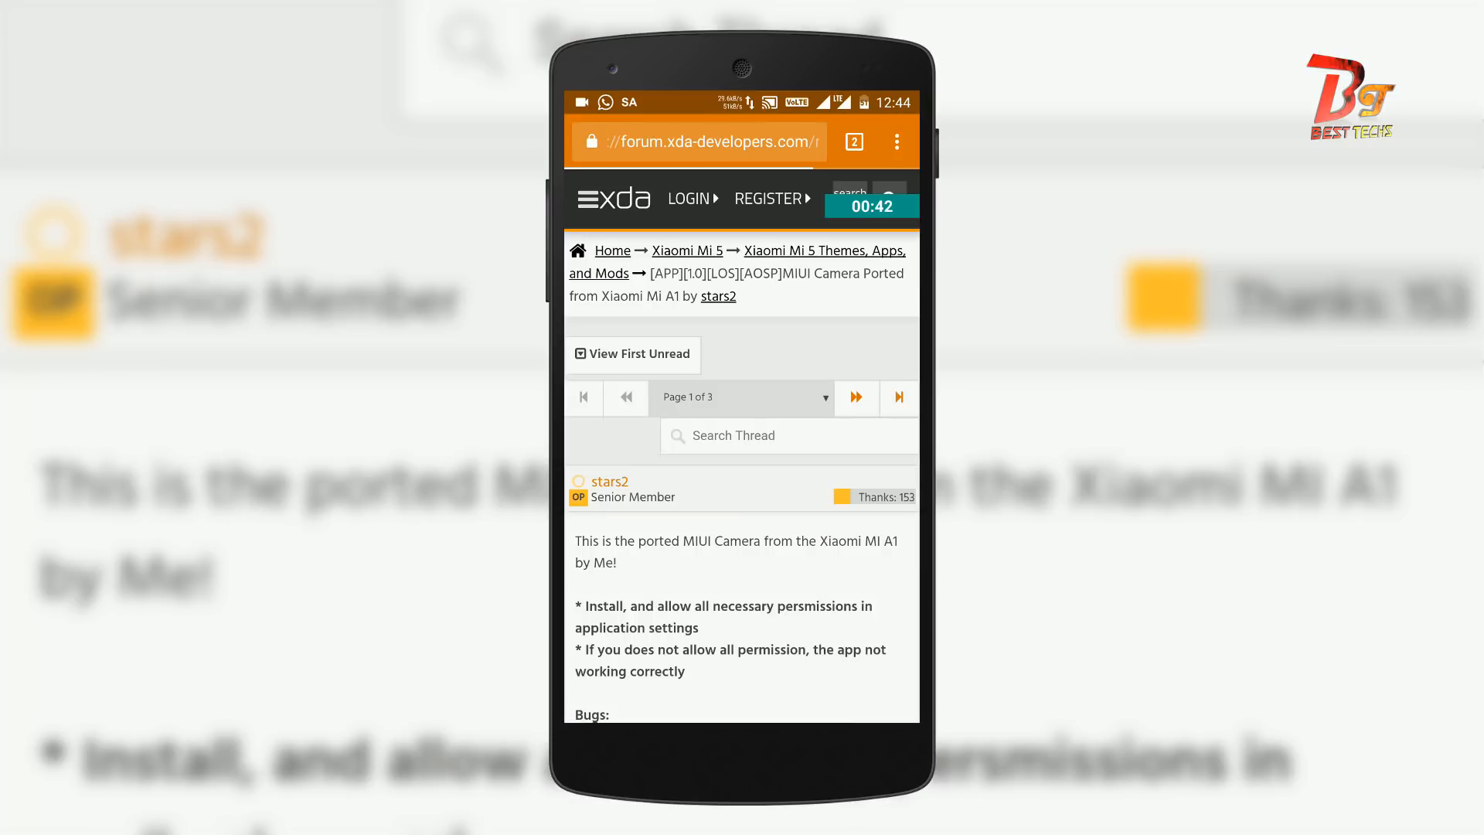
scroll(down, 3)
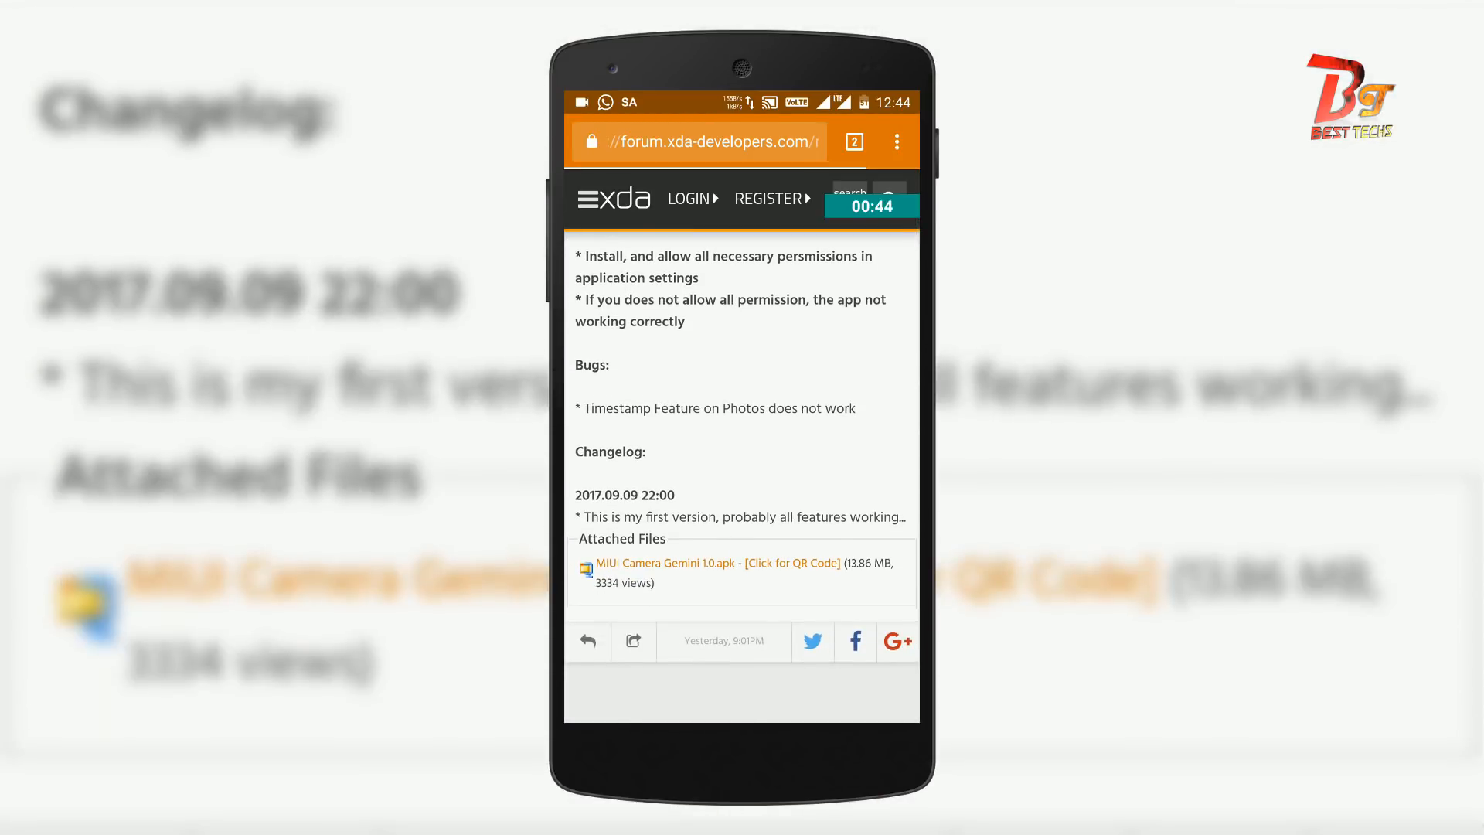
scroll(up, 3)
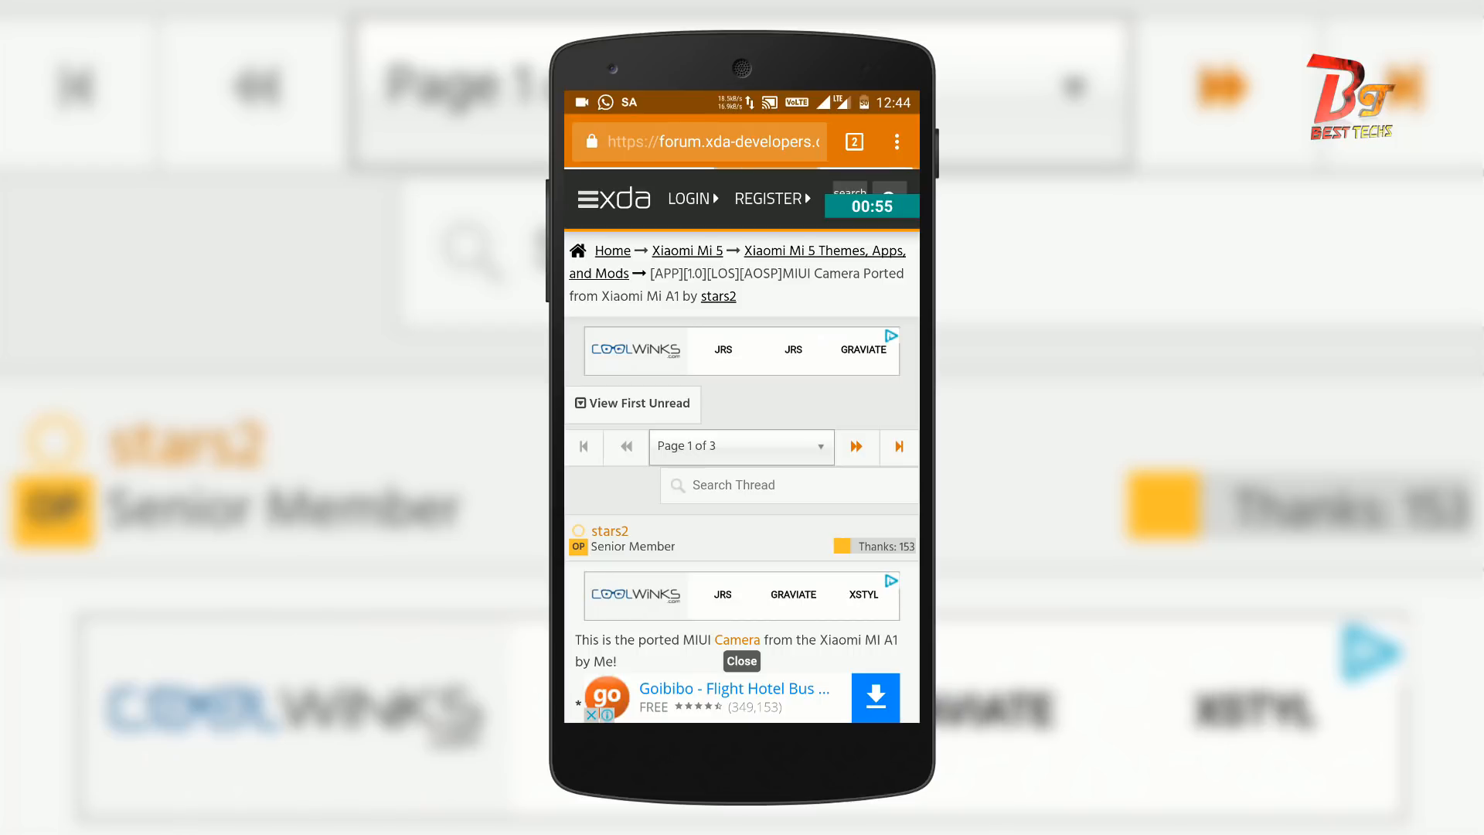
scroll(down, 3)
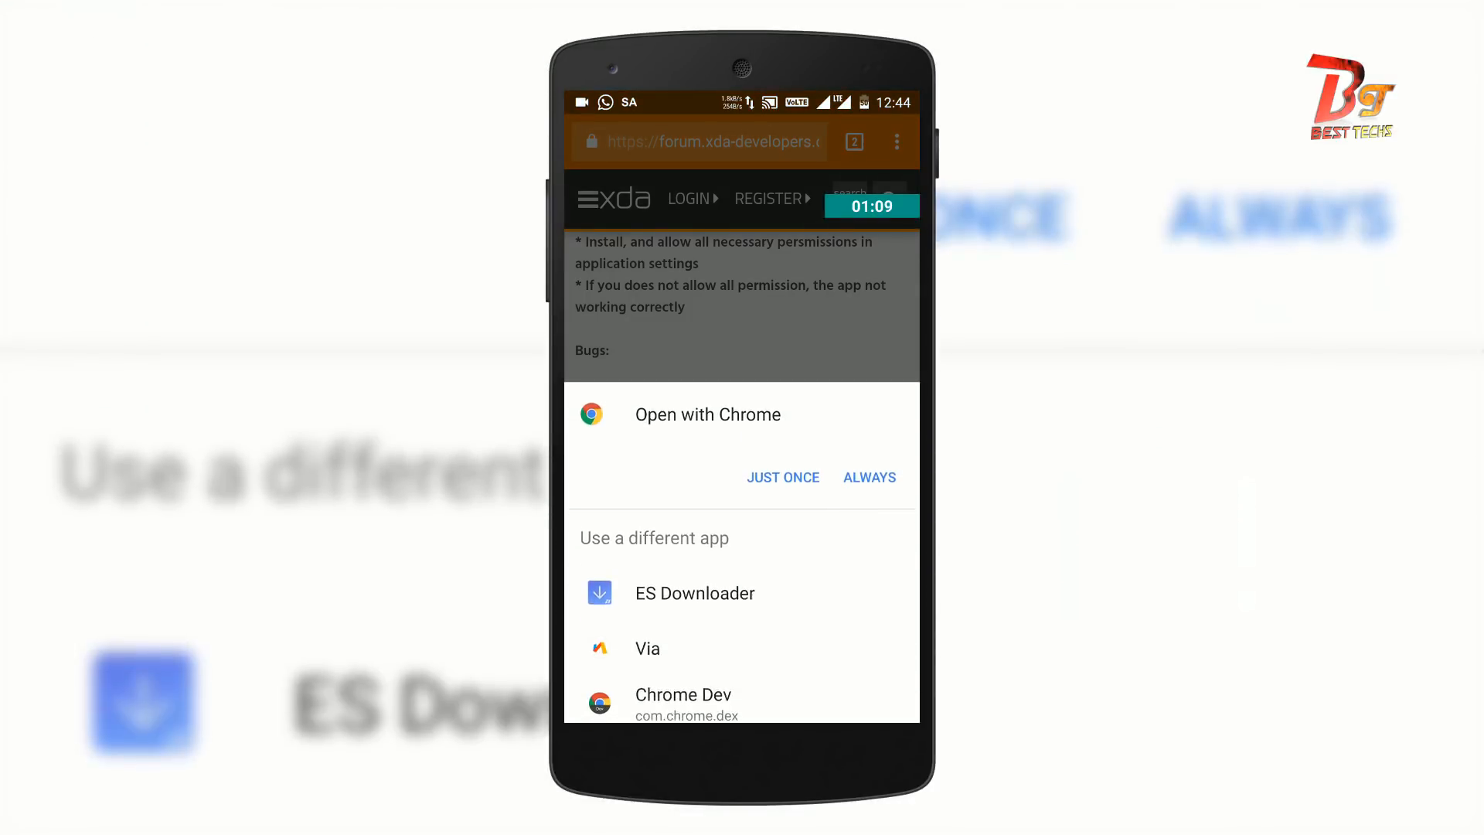
Open the link in Chrome just once and download MIUI_Camera_Gemini_1.0.apk
click(783, 477)
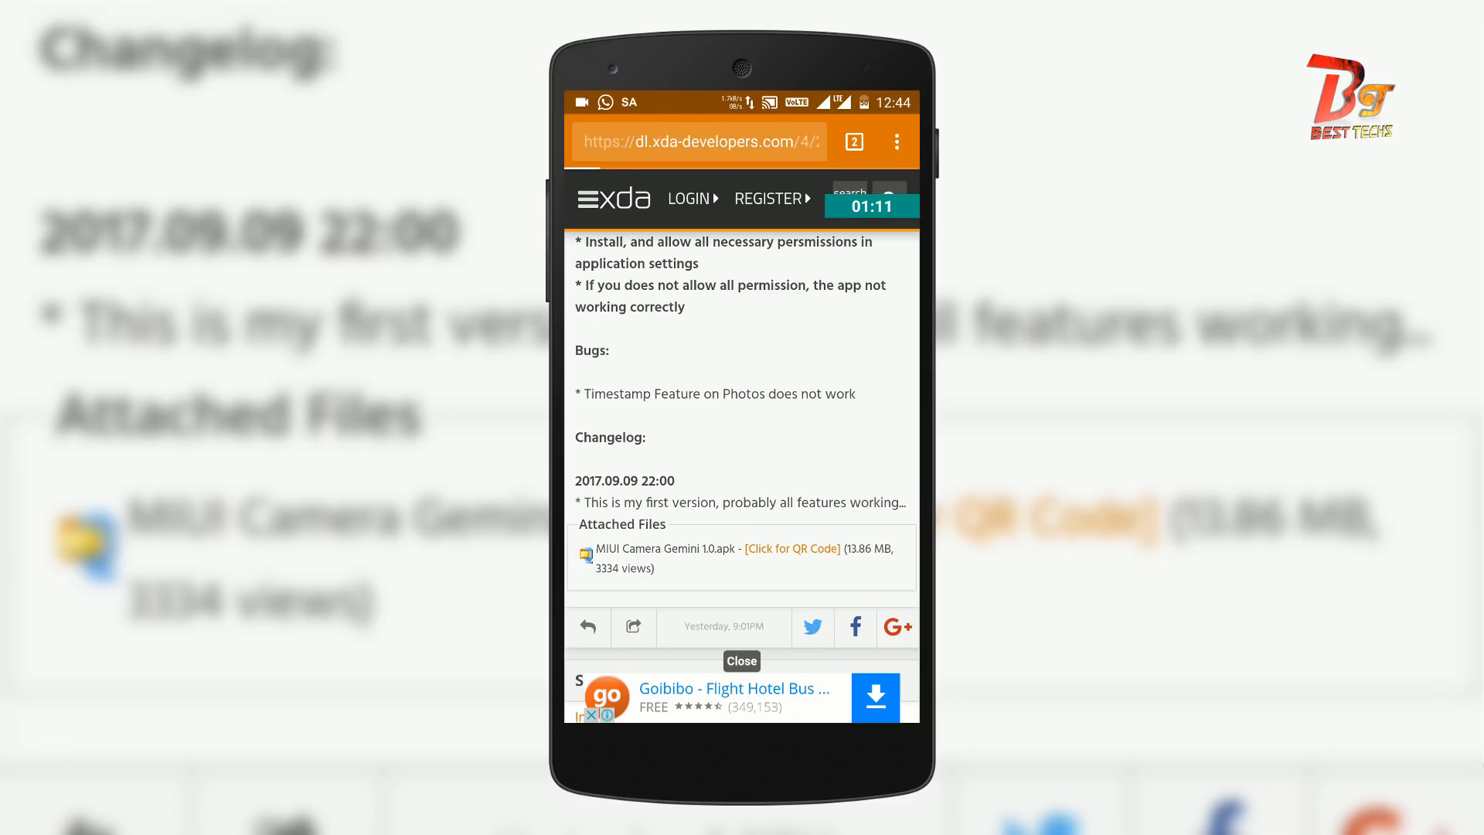
click(692, 549)
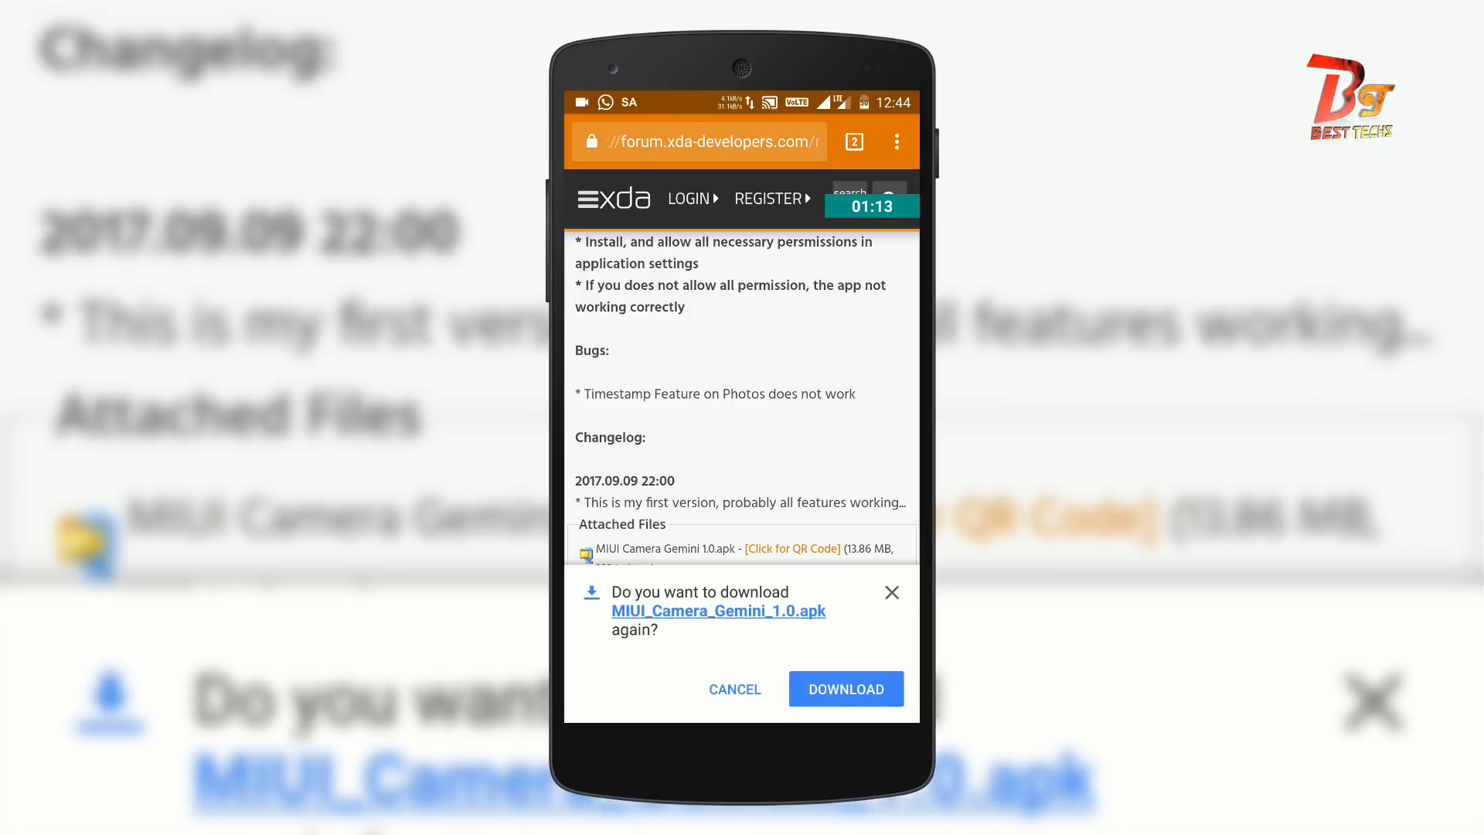
click(843, 688)
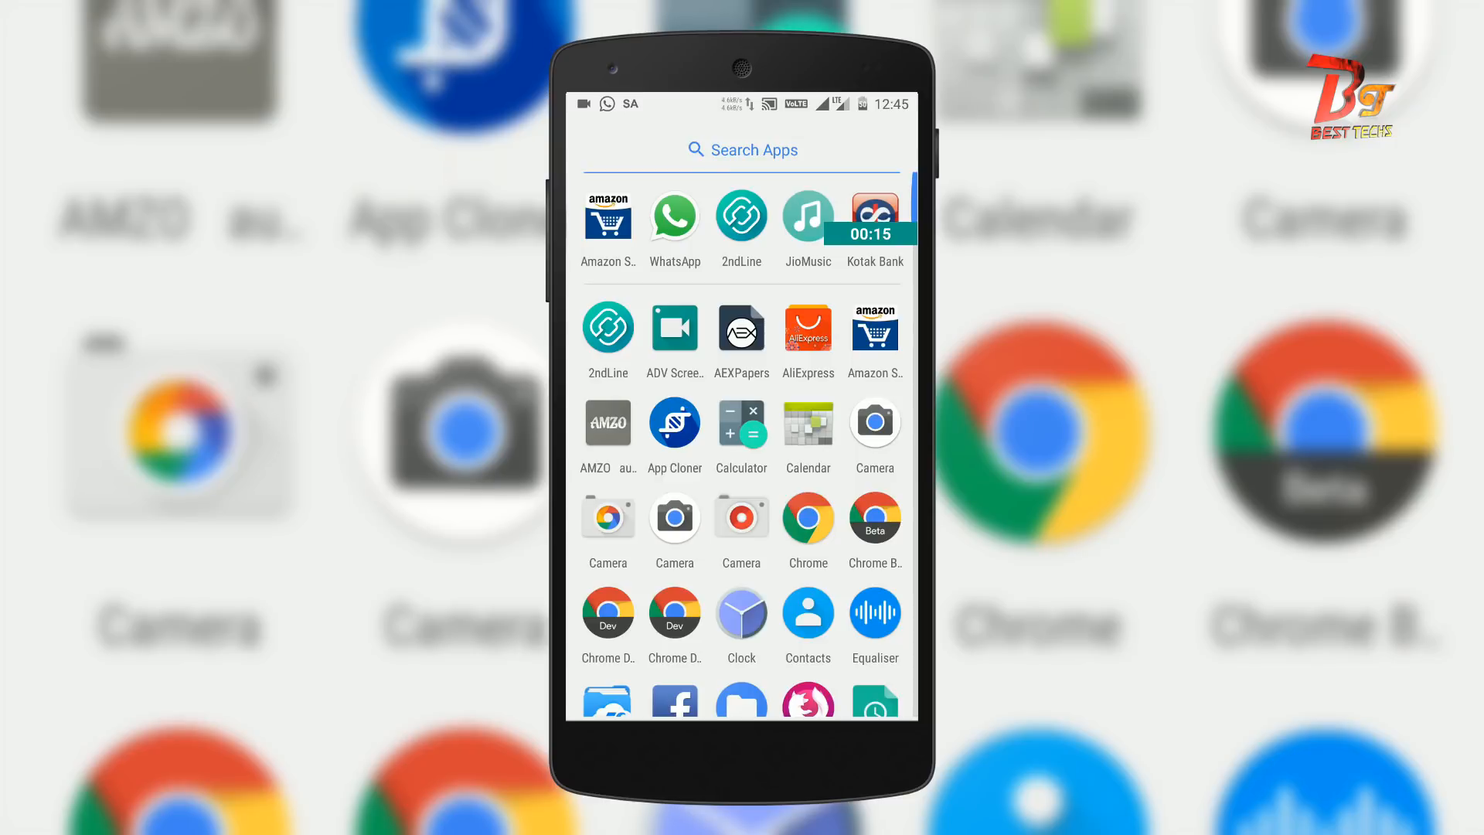
Launch the Settings app from the app drawer
click(874, 429)
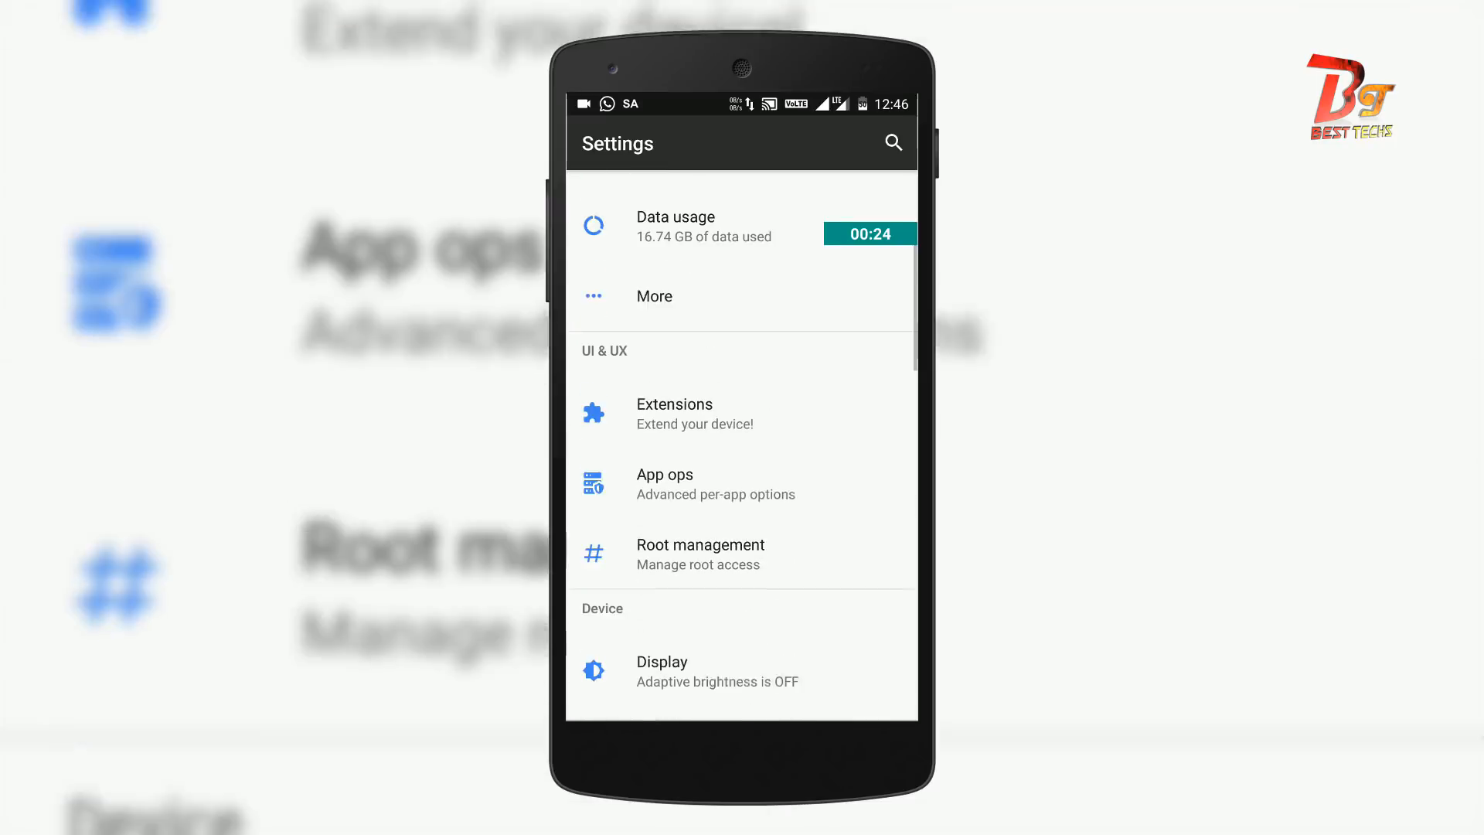
Switch on camera, location, microphone, storage and telephone permissions for Camera, then exit Settings
scroll(down, 3)
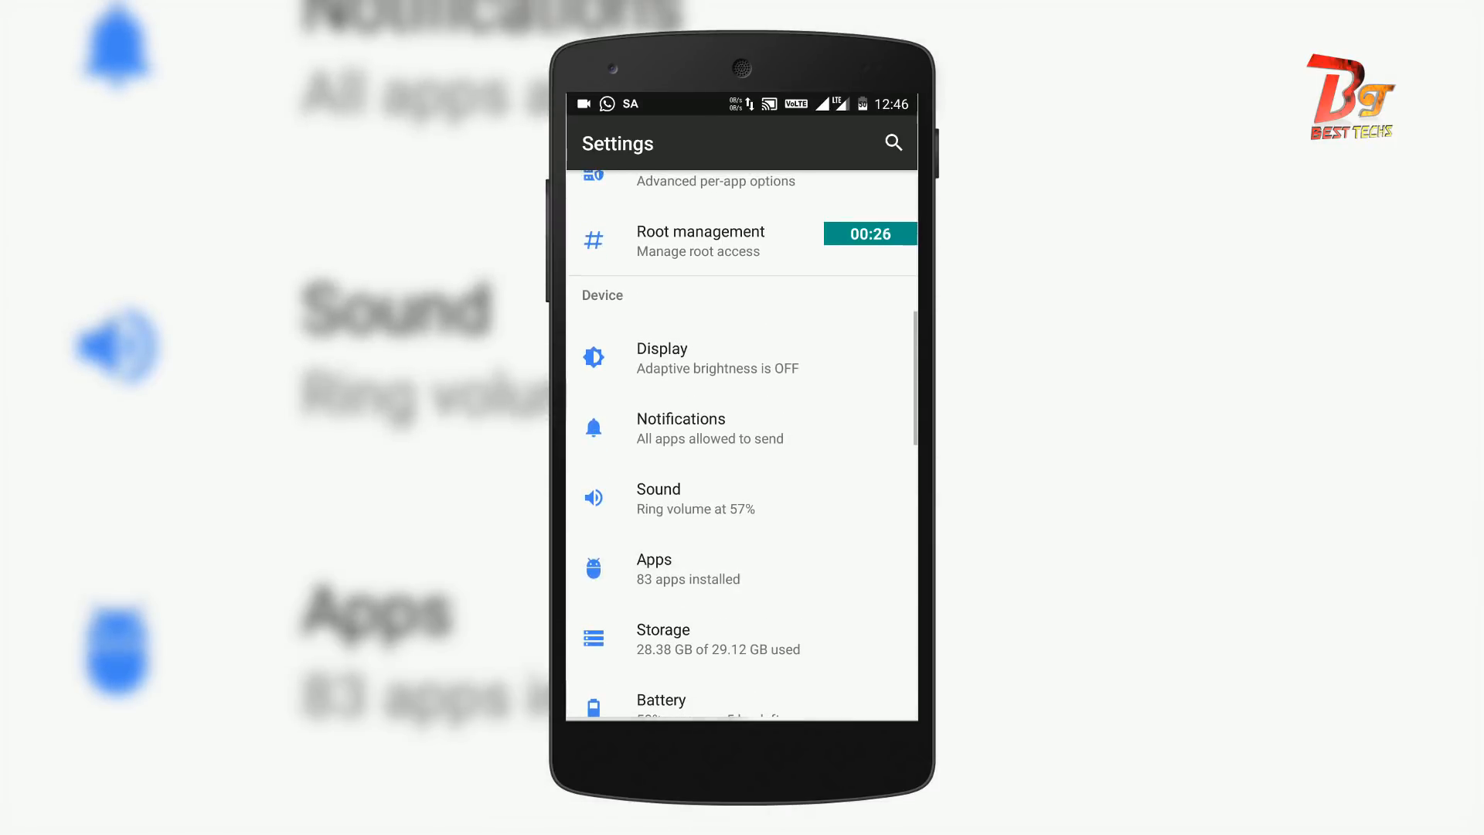
click(689, 568)
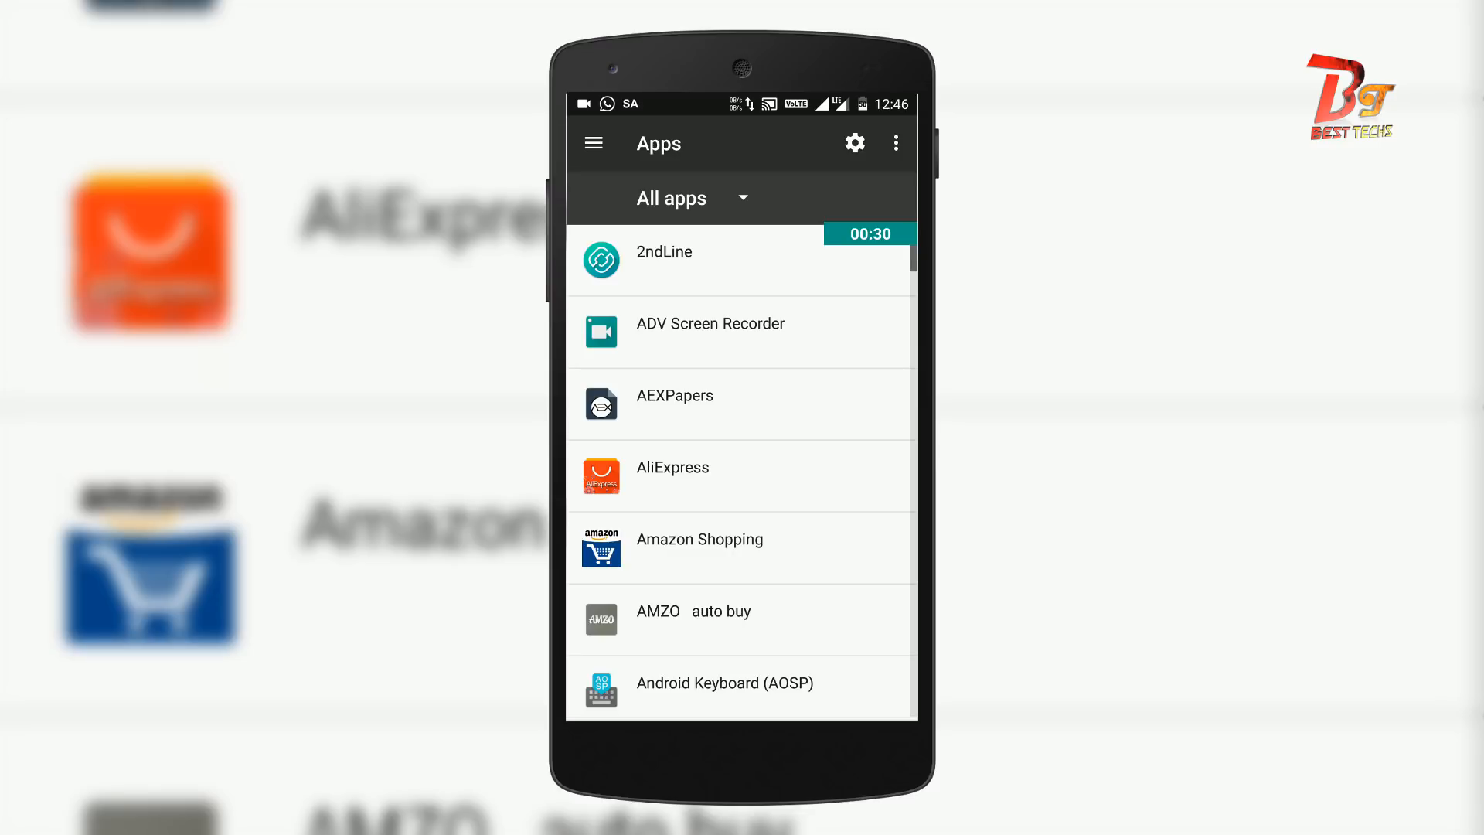
scroll(down, 3)
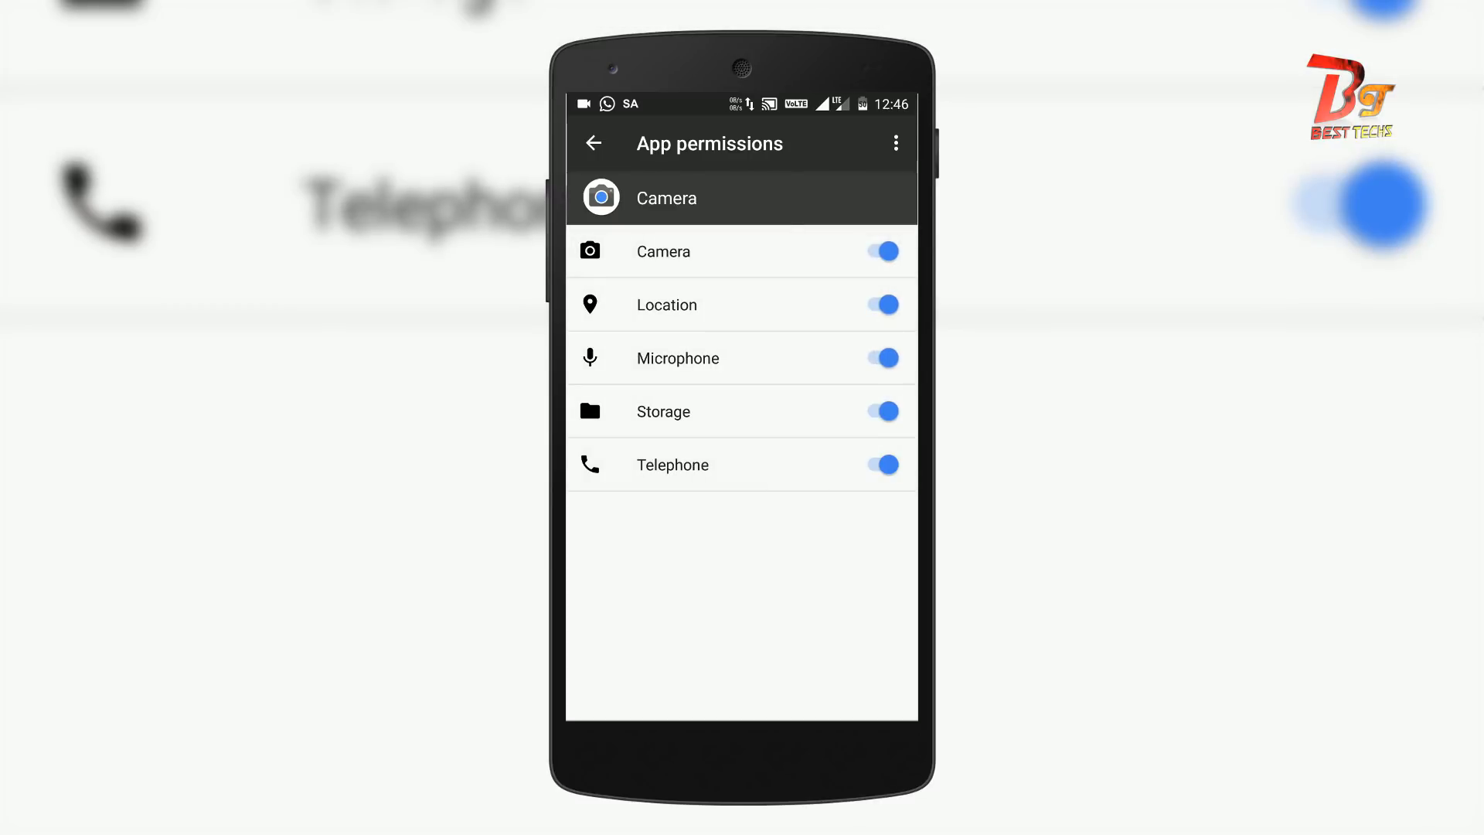
click(594, 143)
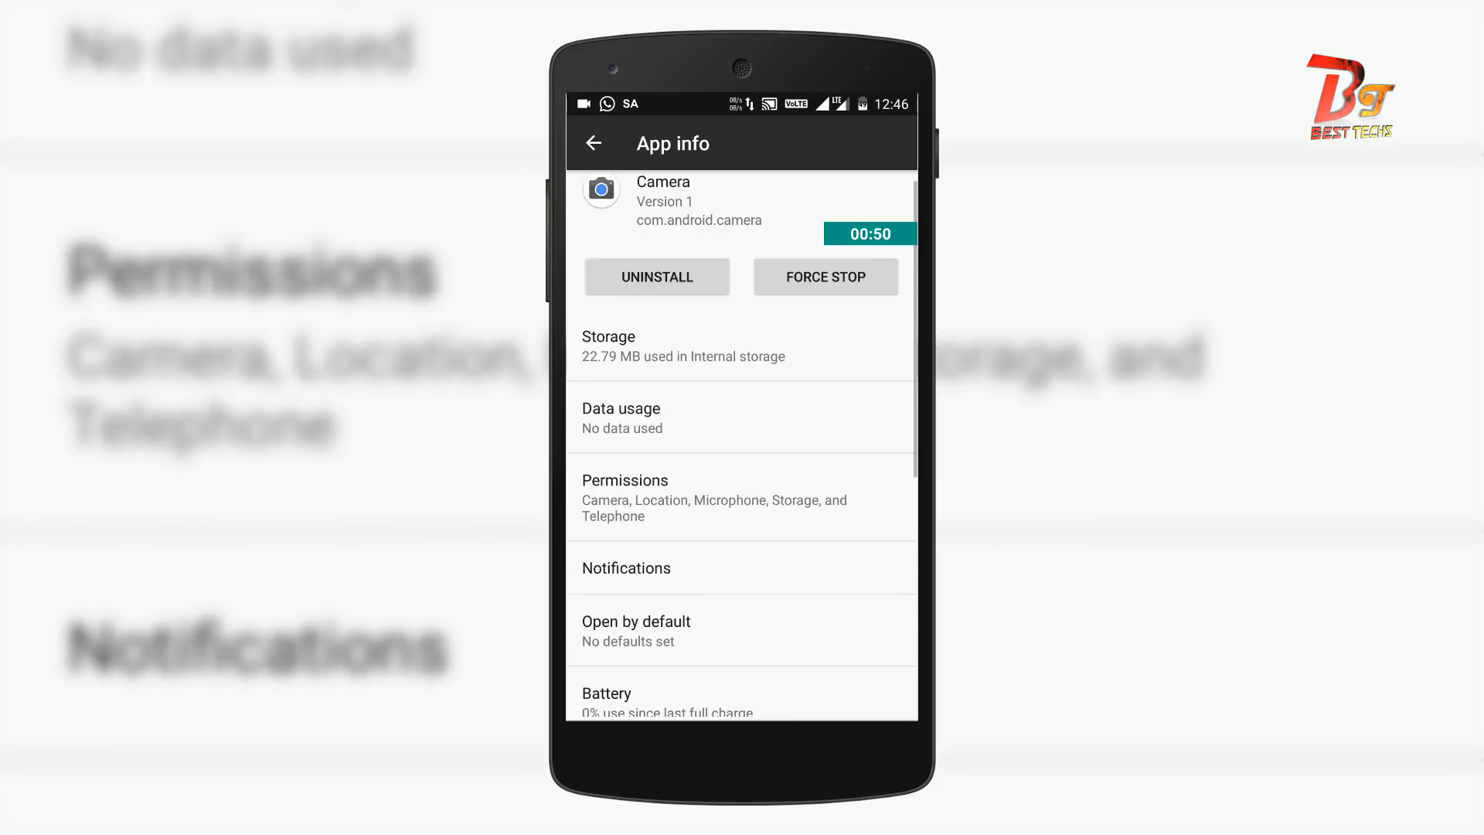
click(595, 143)
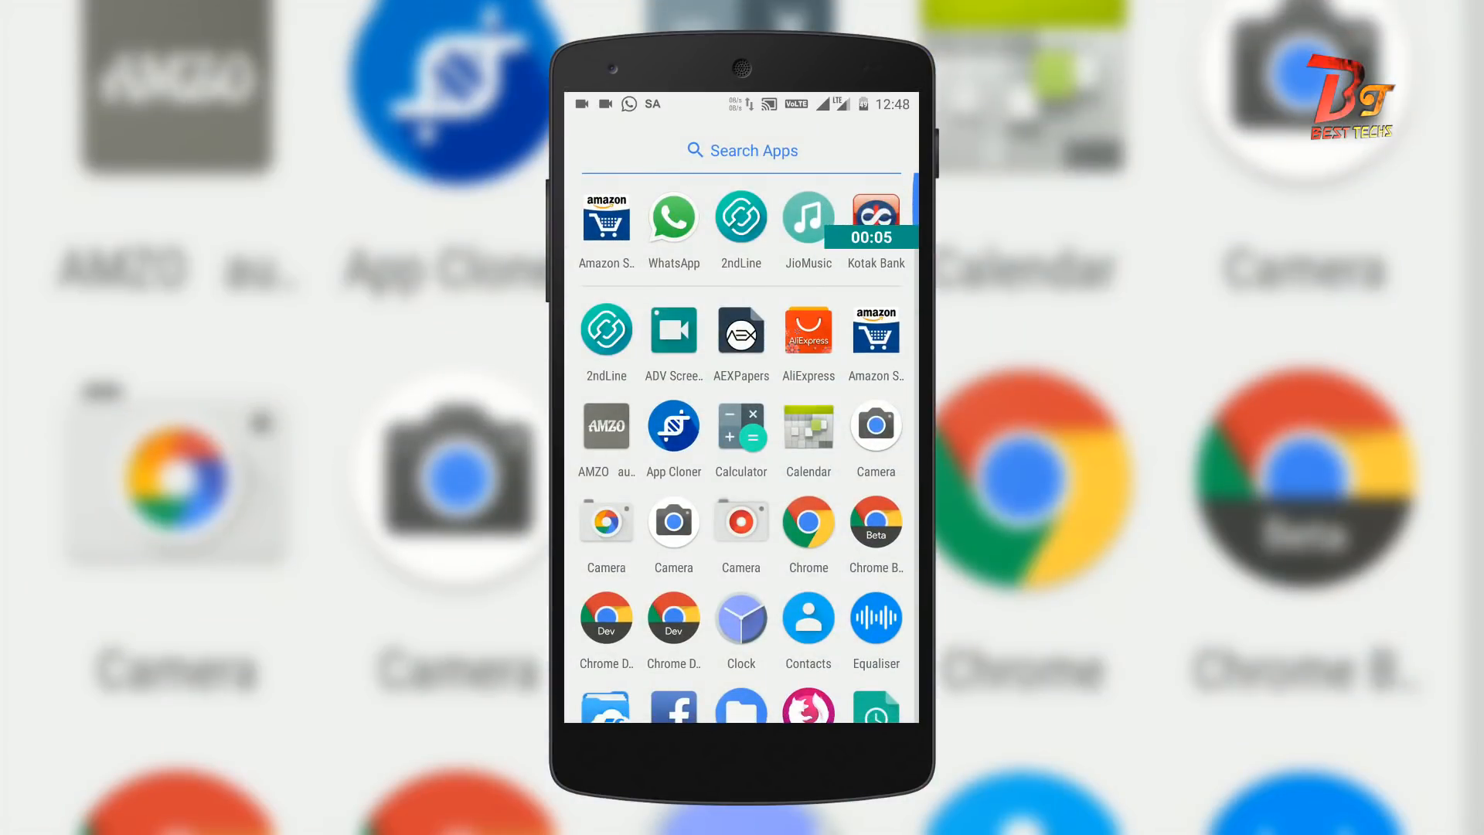
Tap the new Camera icon in the app drawer
click(874, 426)
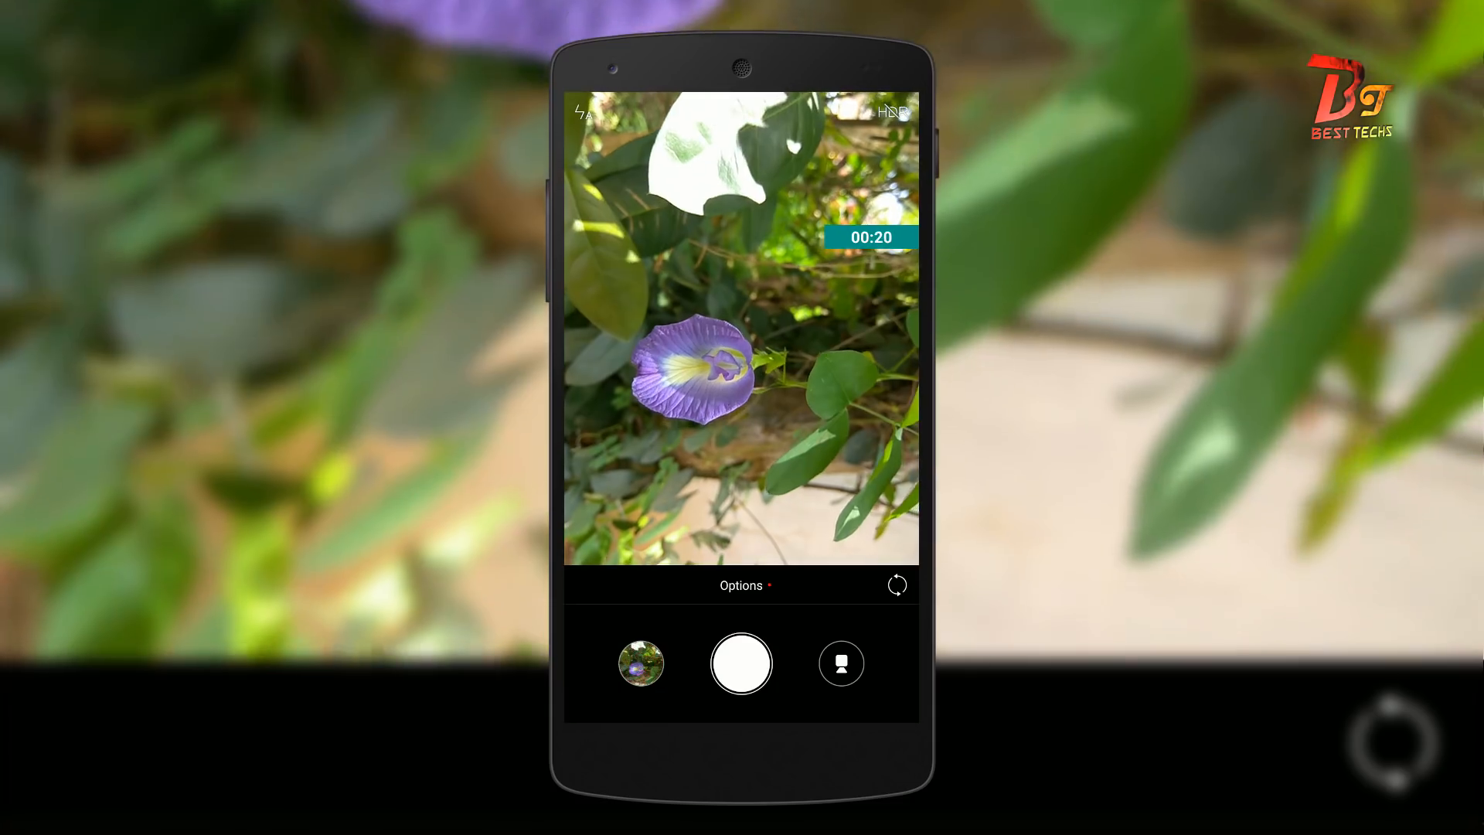
Capture a photo of the purple flower, review it, and return to the viewfinder
click(641, 663)
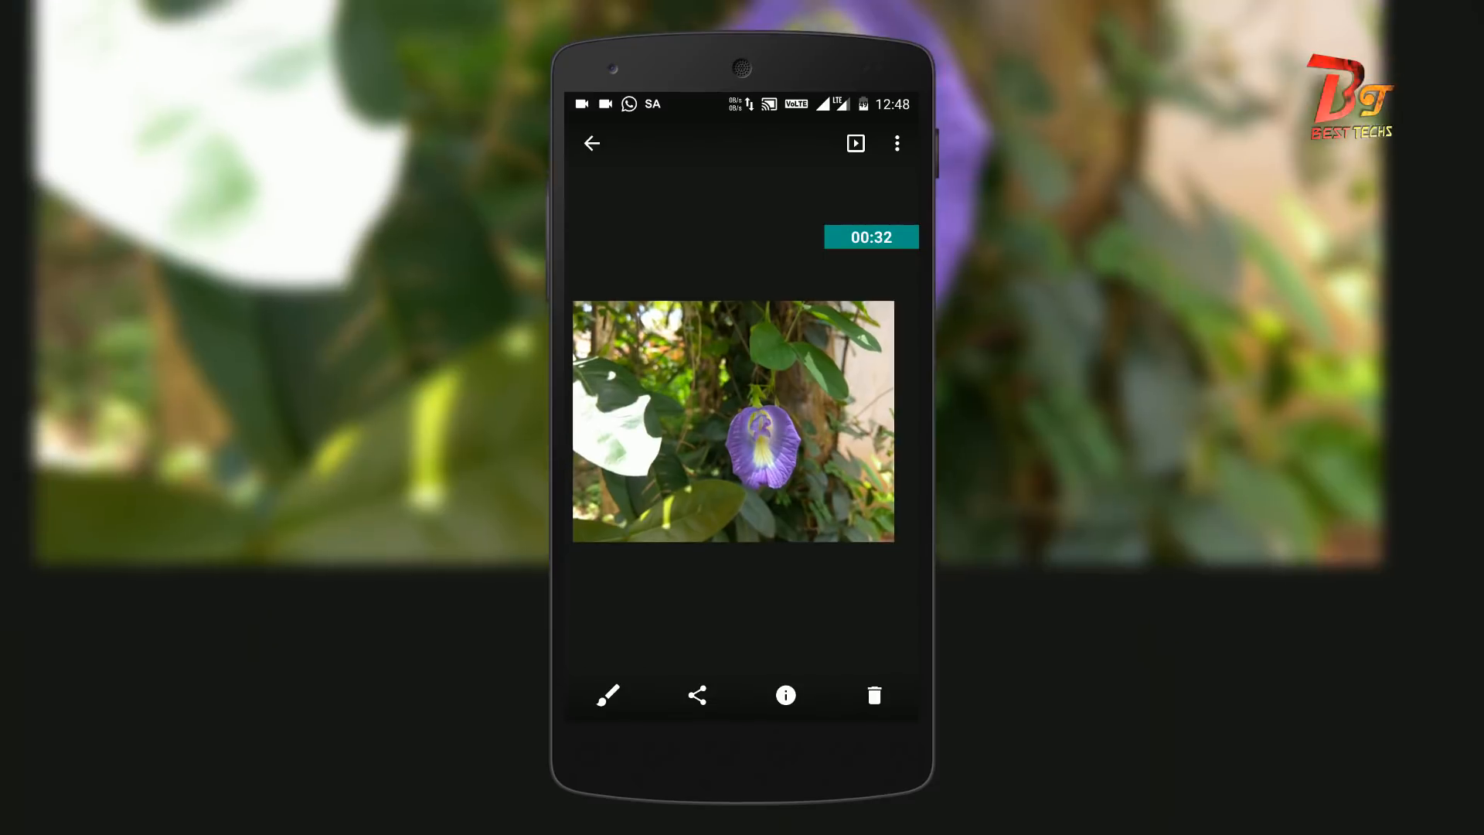
click(852, 143)
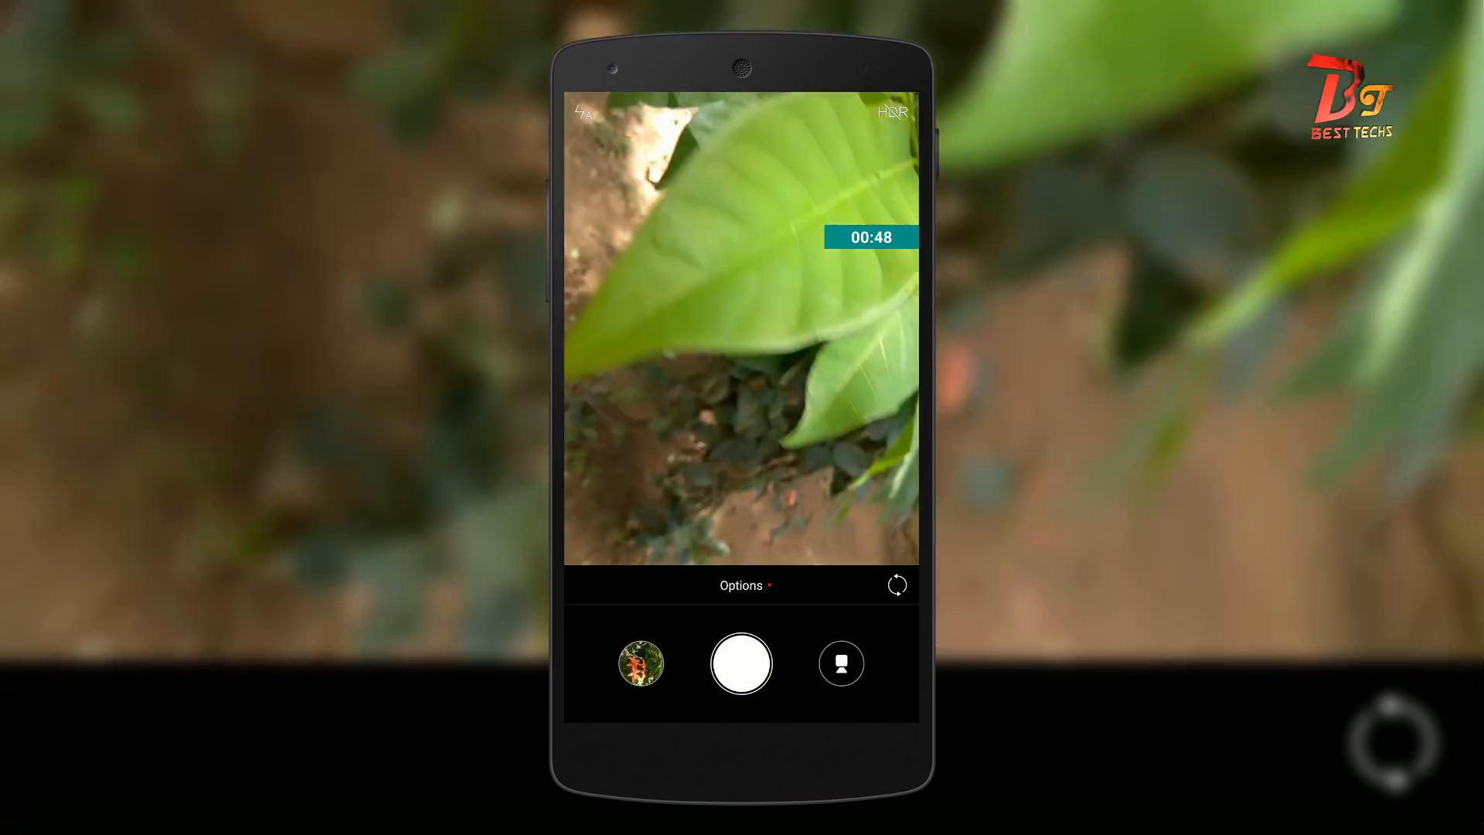
Capture a photo of the large green leaf
click(640, 662)
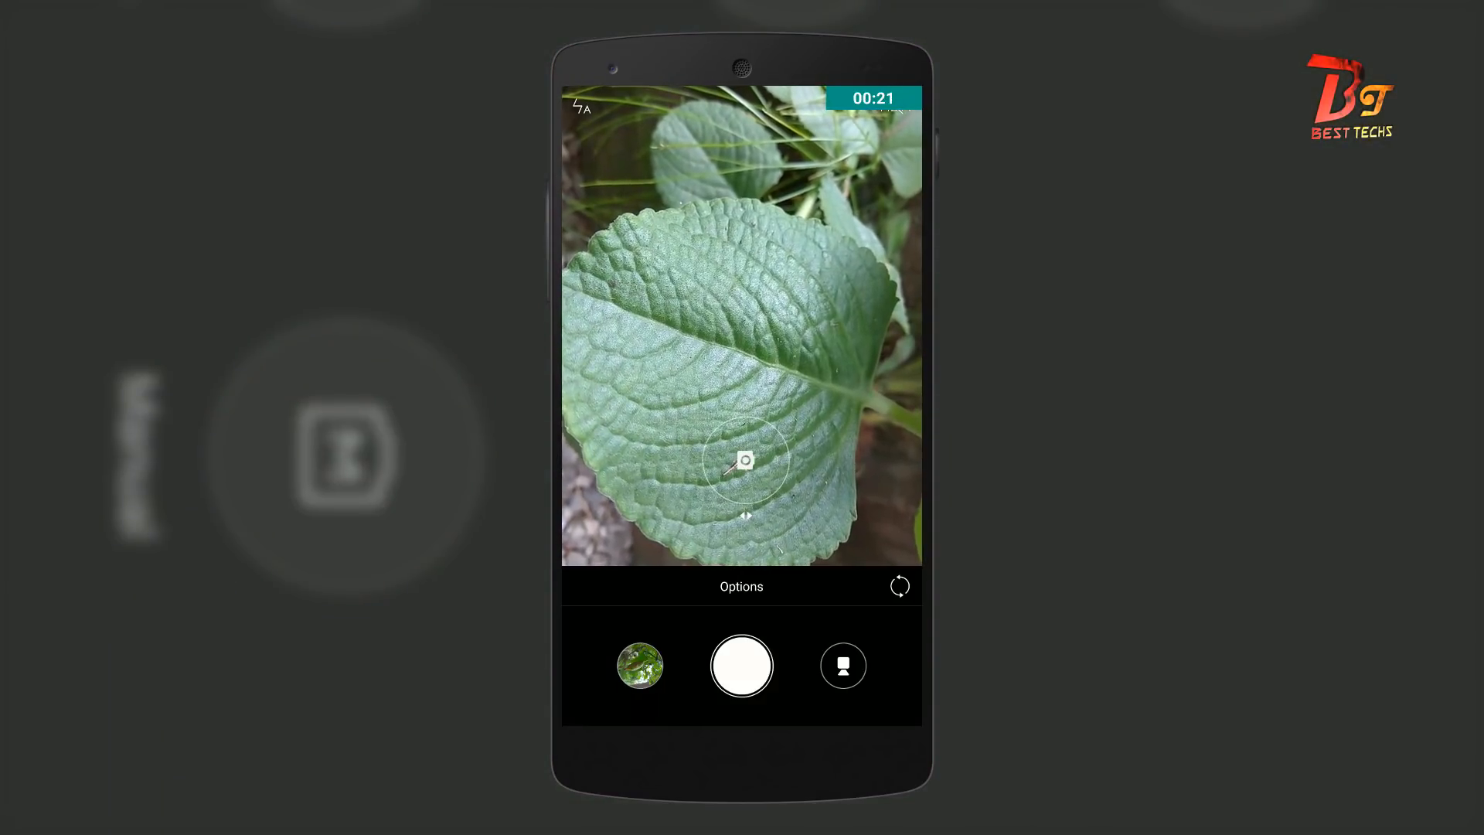
Browse the Options shooting modes panel, then open the camera settings via the gear
click(741, 586)
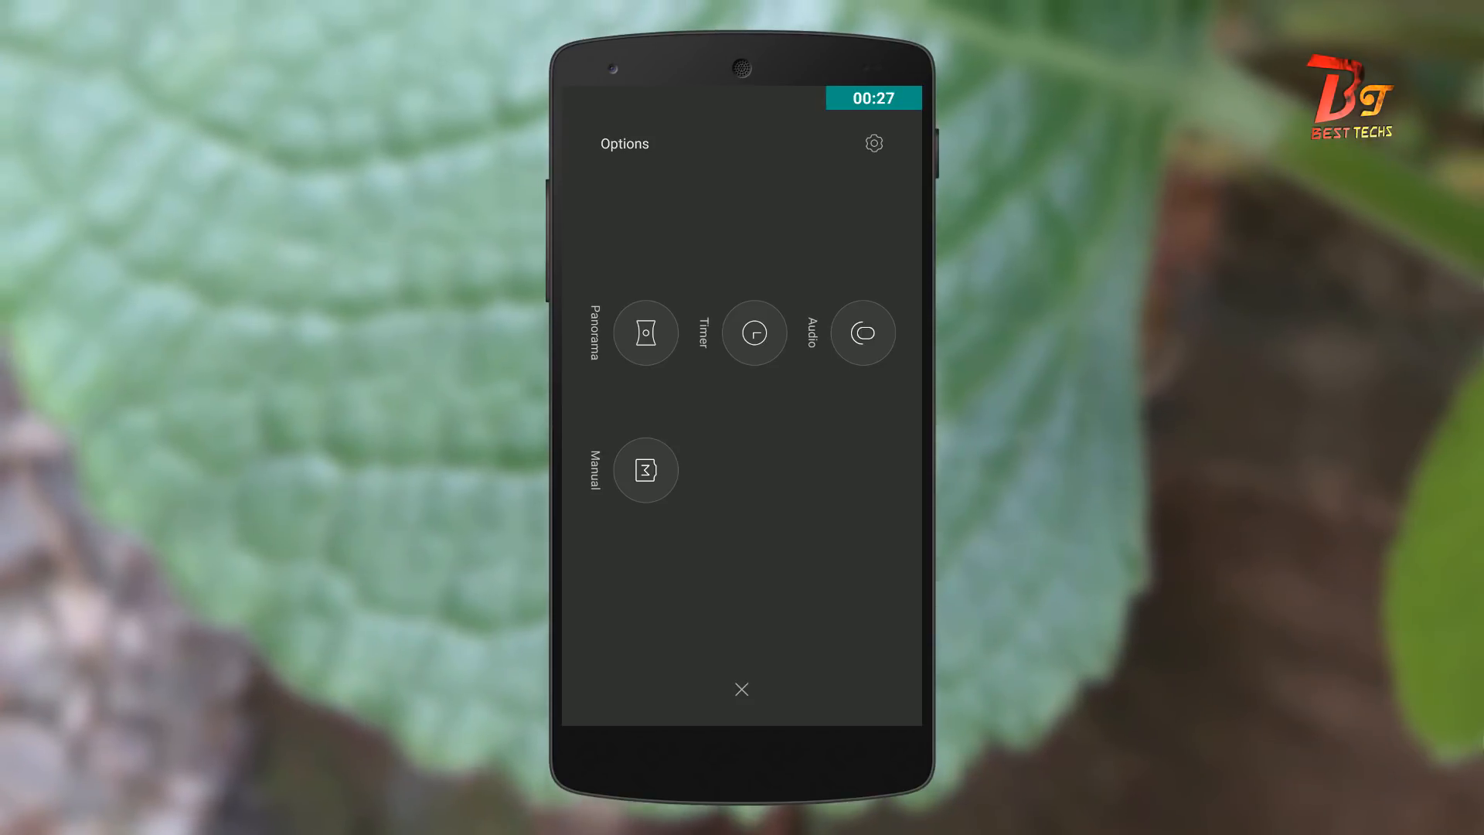
click(741, 688)
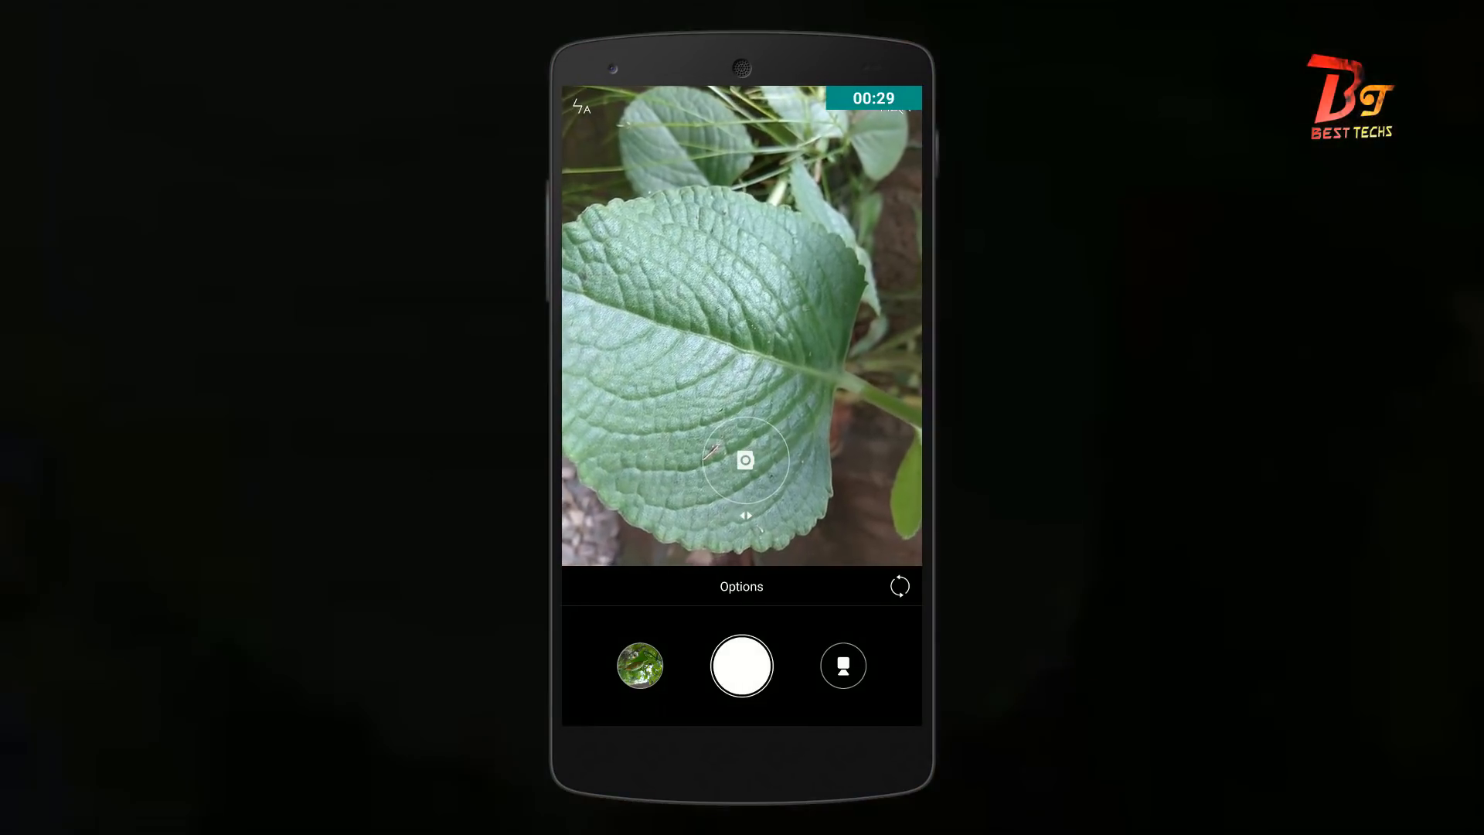
click(741, 666)
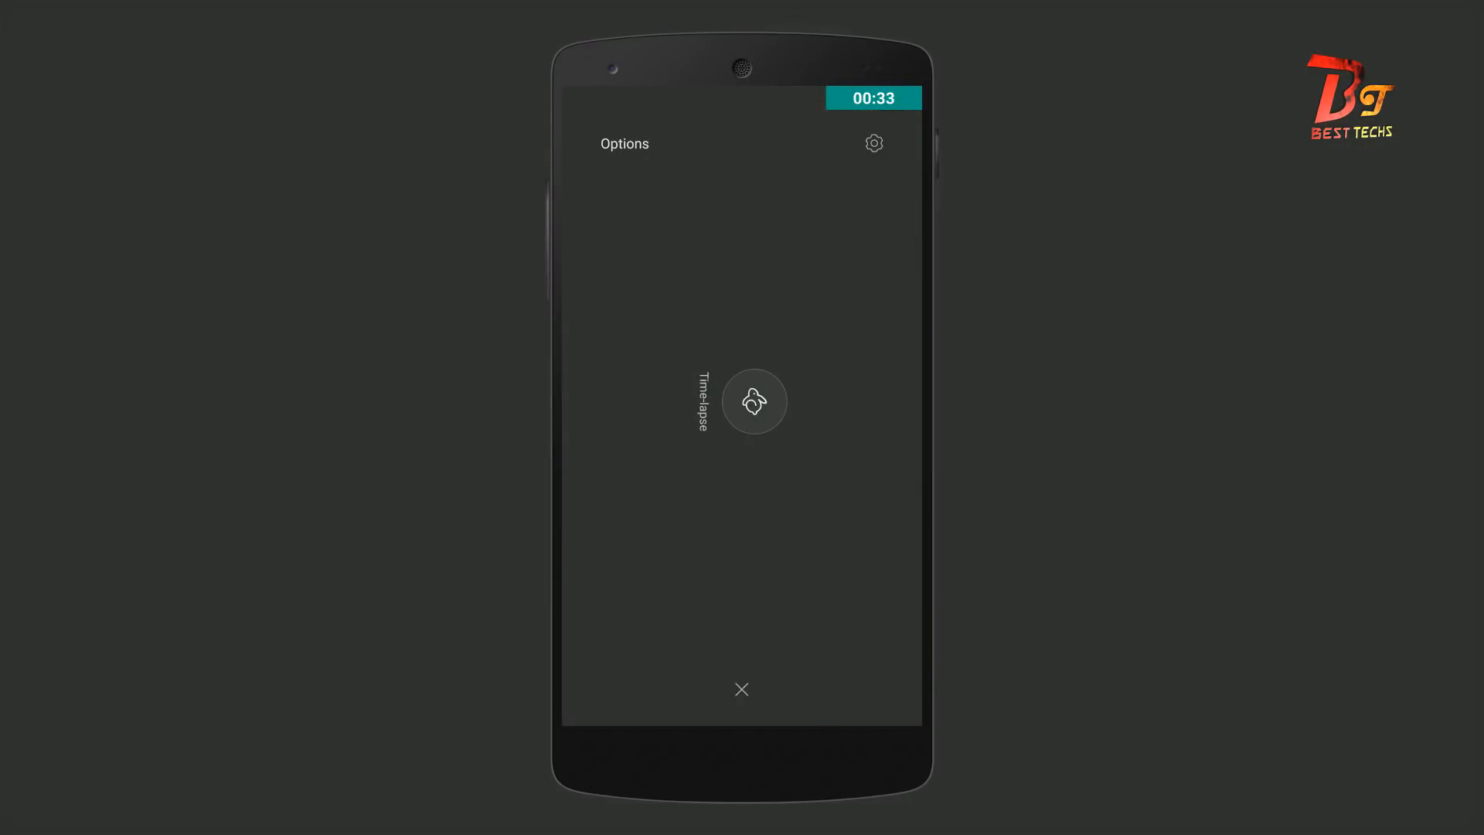
click(872, 143)
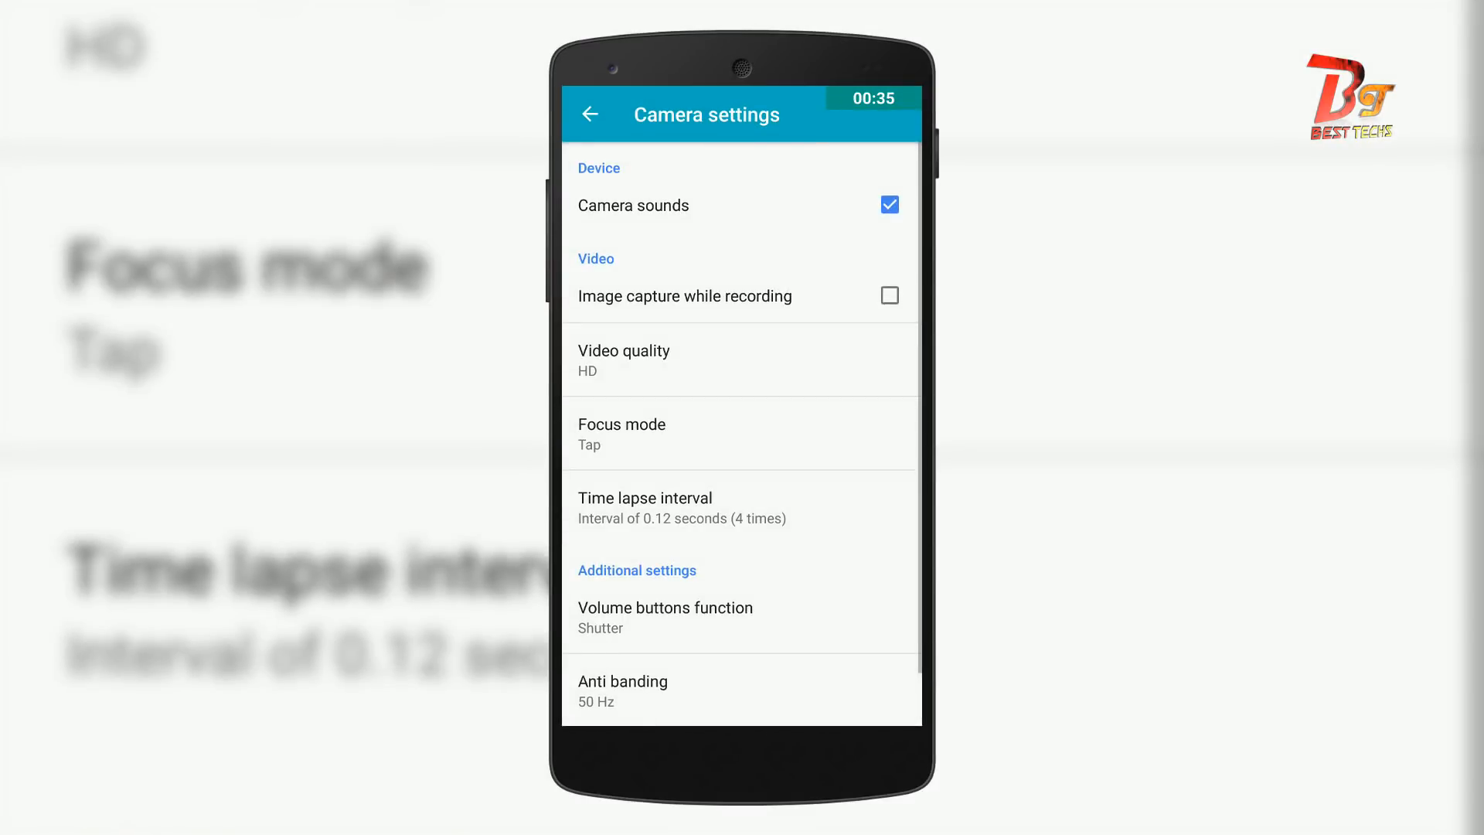